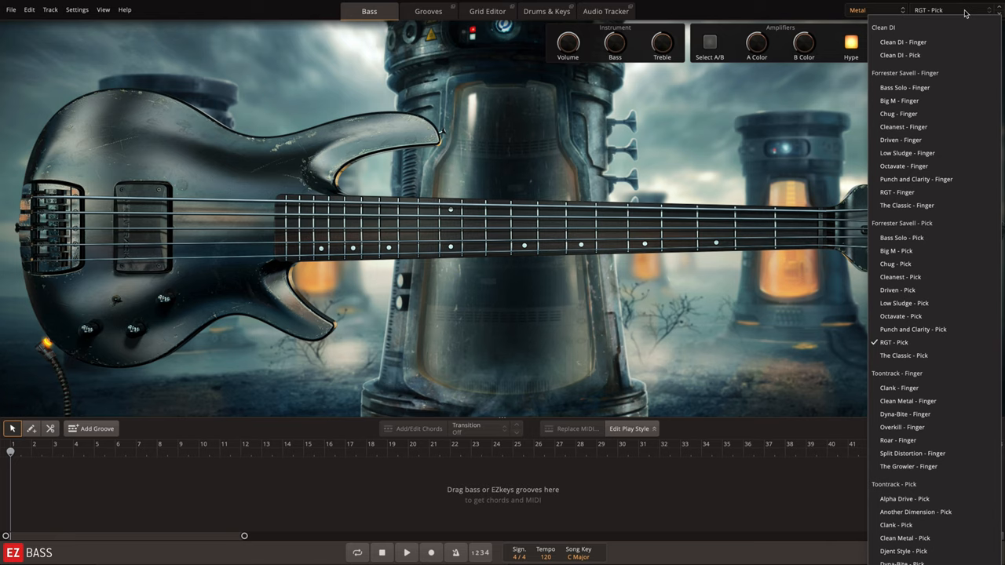
Load the Dyna-Bite - Finger preset from the Metal preset list.
click(894, 342)
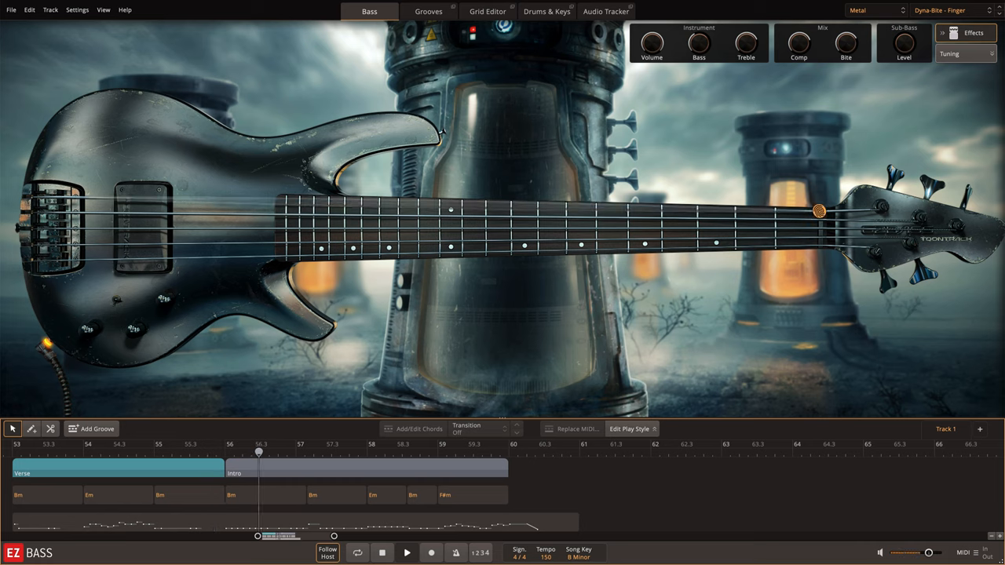
Load the Chug - Pick preset from the Metal preset list.
click(349, 453)
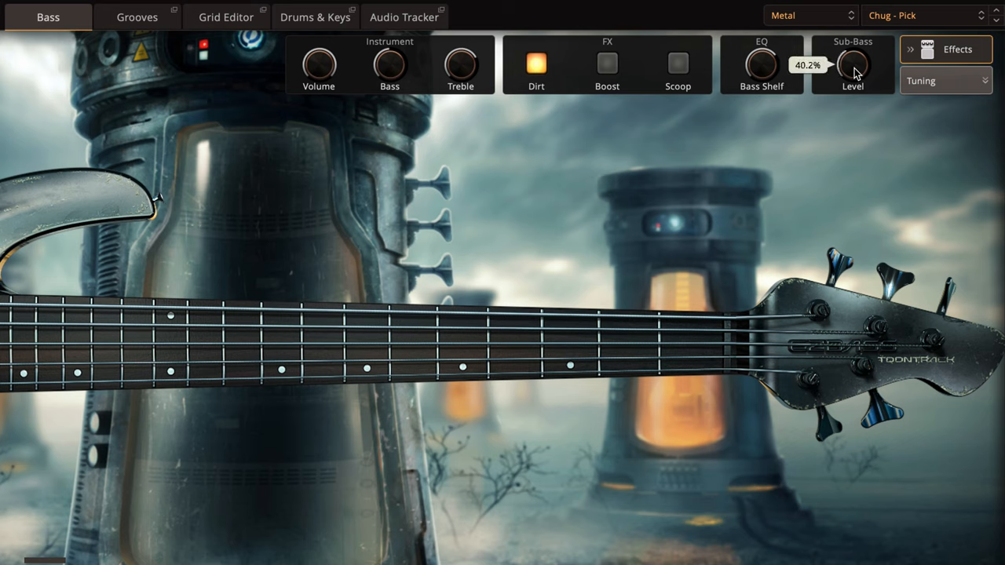
mouse_move(857, 197)
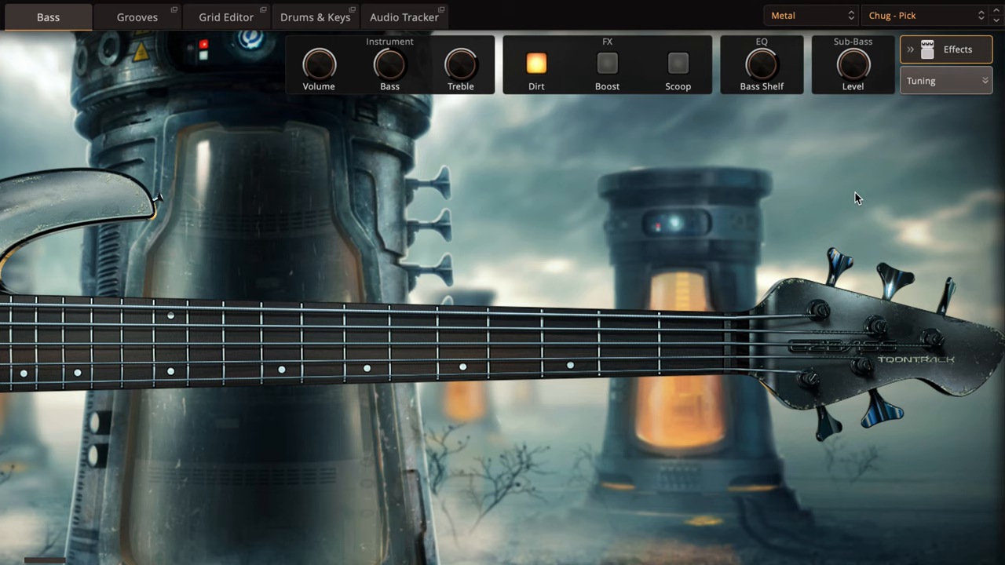
mouse_move(998, 28)
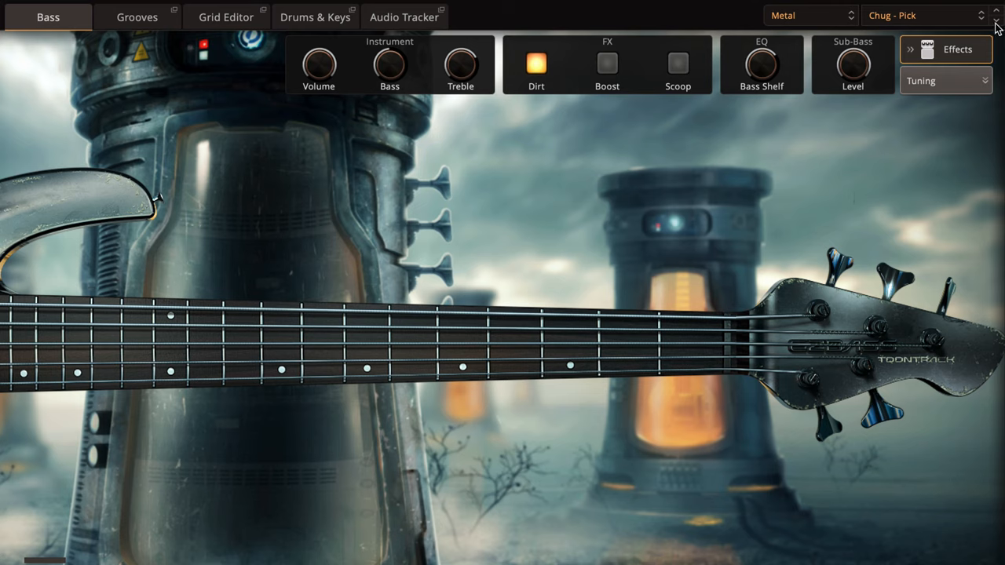
click(926, 15)
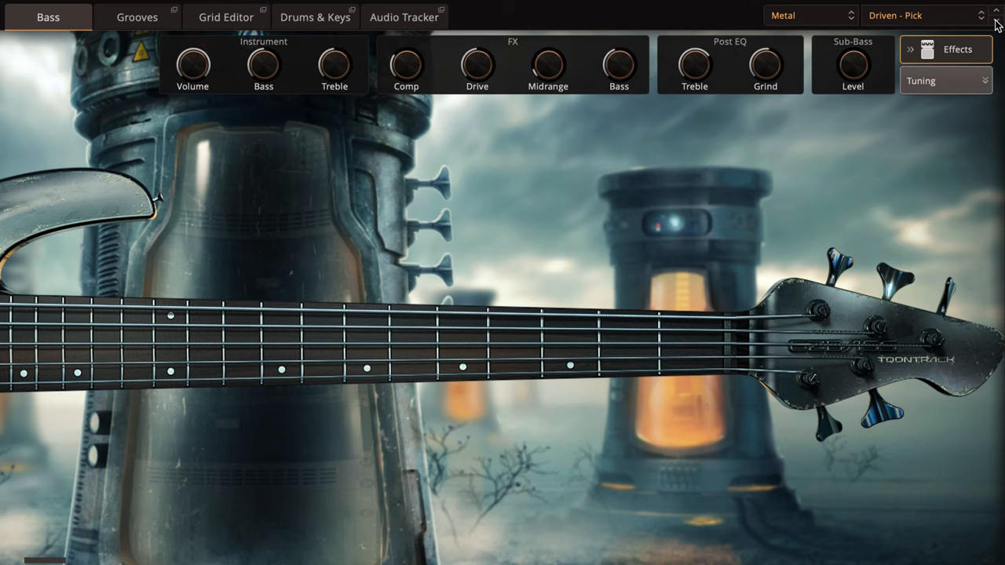
click(923, 15)
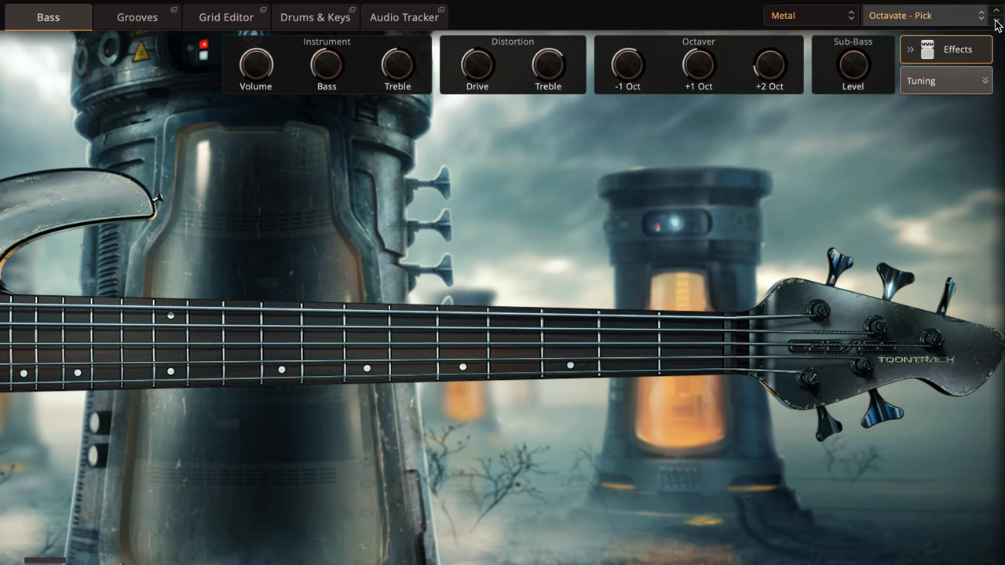
click(924, 16)
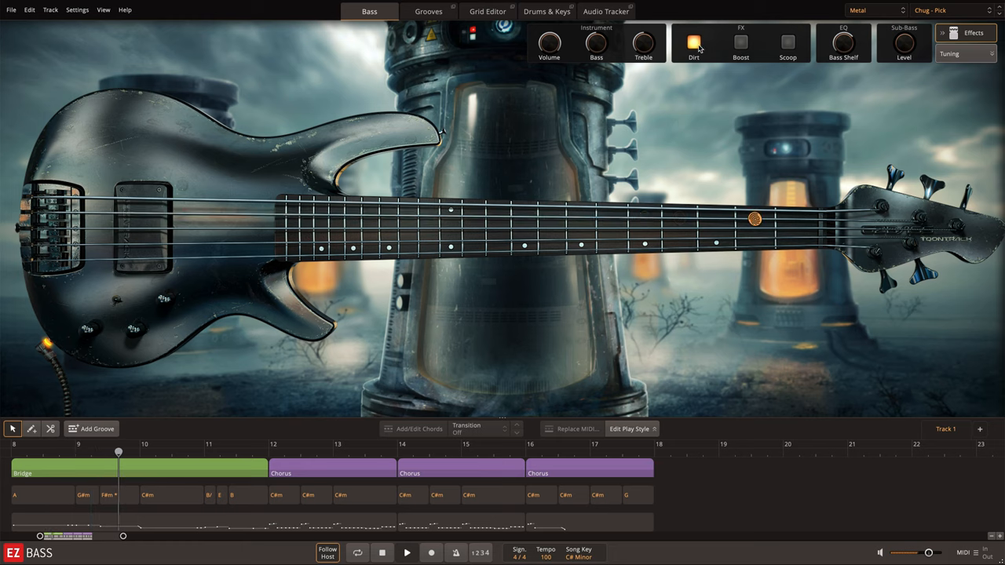
click(694, 42)
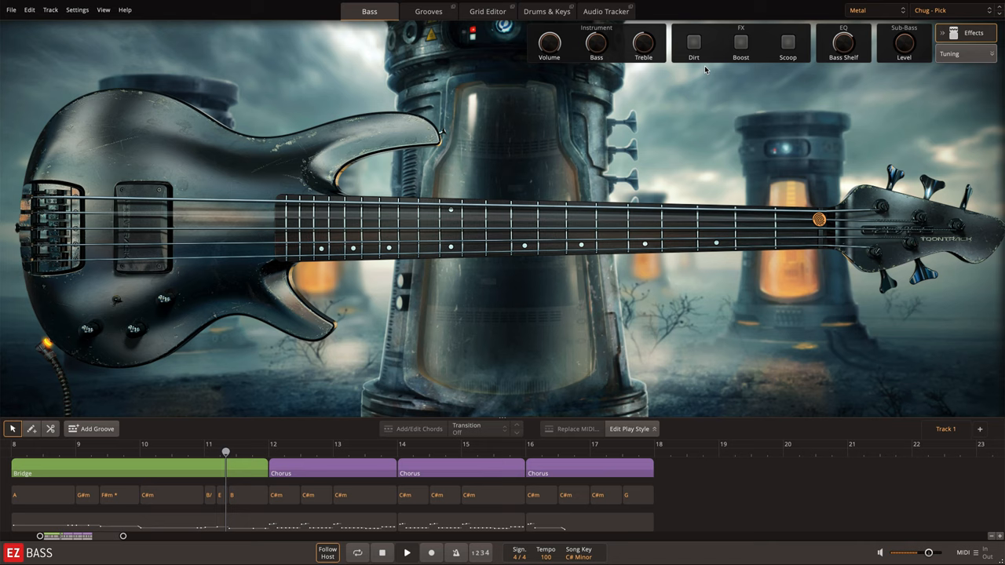
click(694, 42)
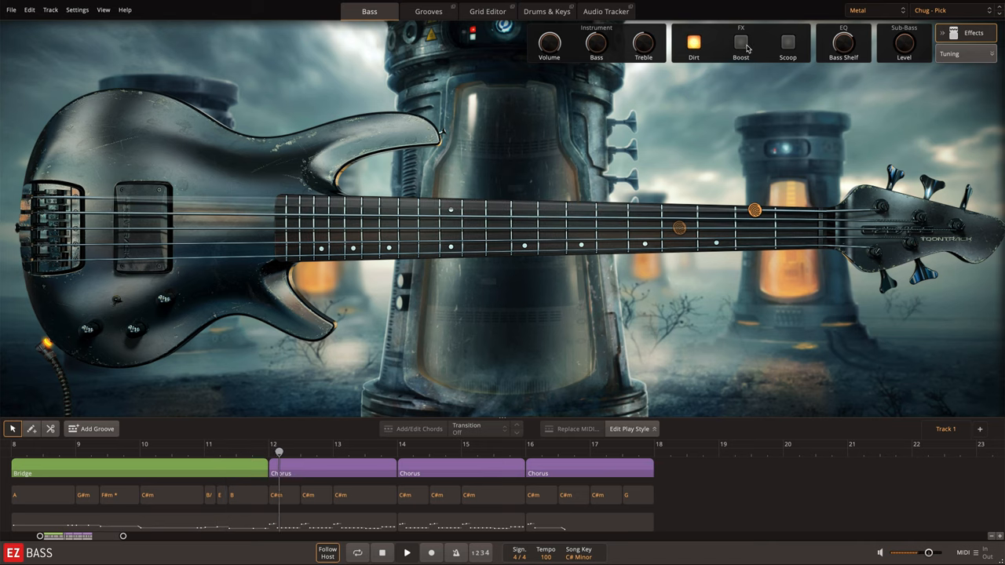
click(741, 43)
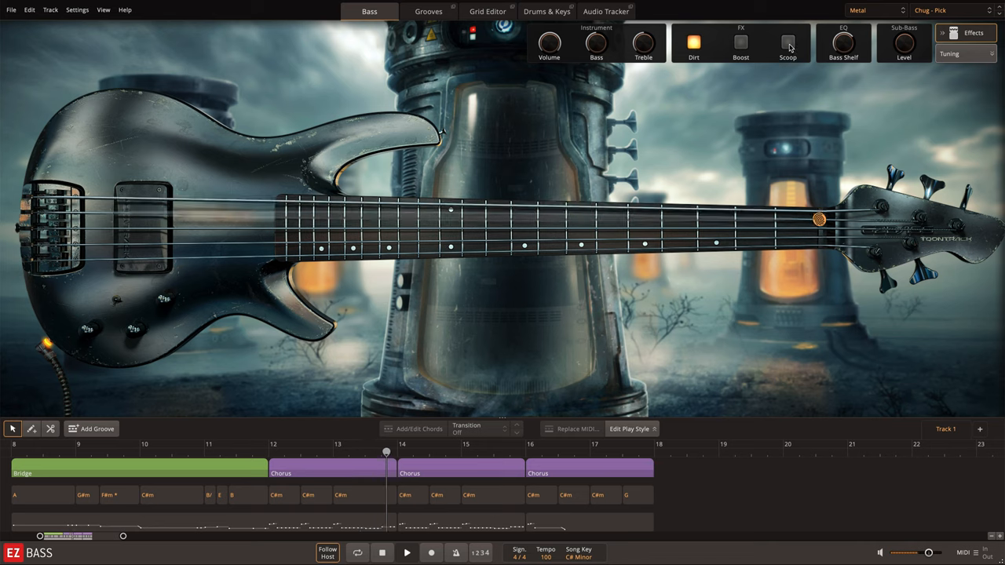
click(789, 42)
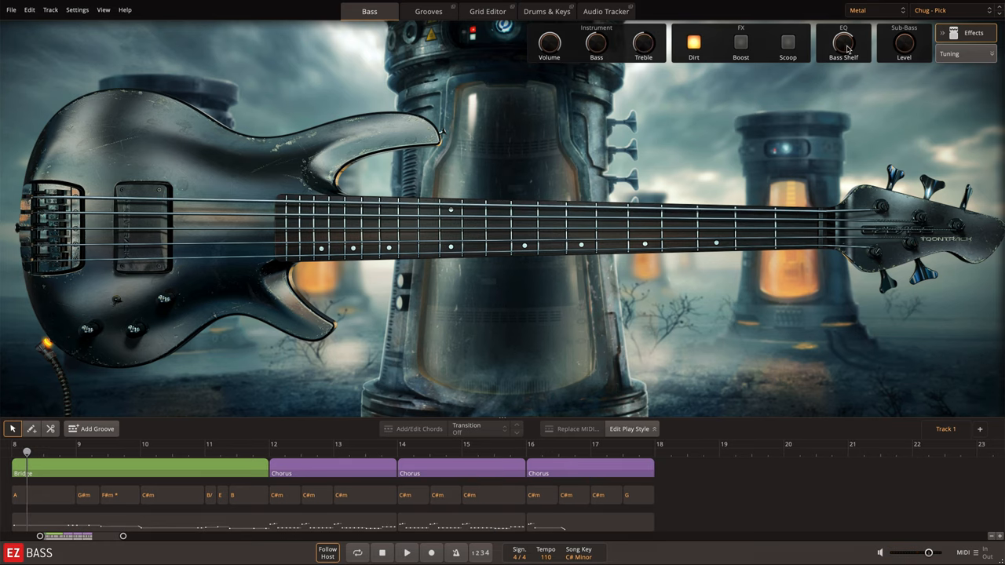
Load the Clean DI - Pick preset from the Metal preset list.
right_click(905, 44)
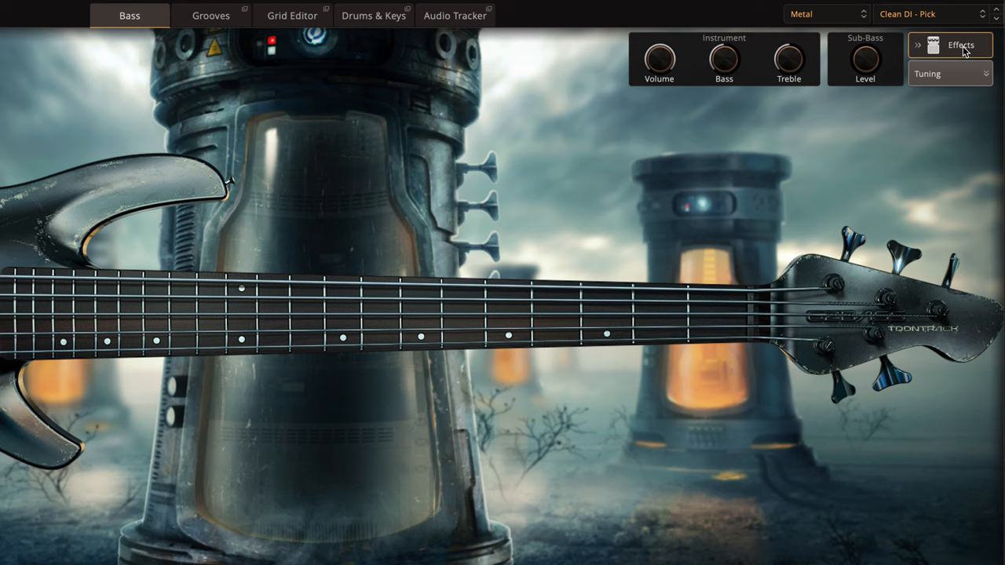
Enable Use multi-out in the General settings for The Growler - Finger preset.
click(930, 12)
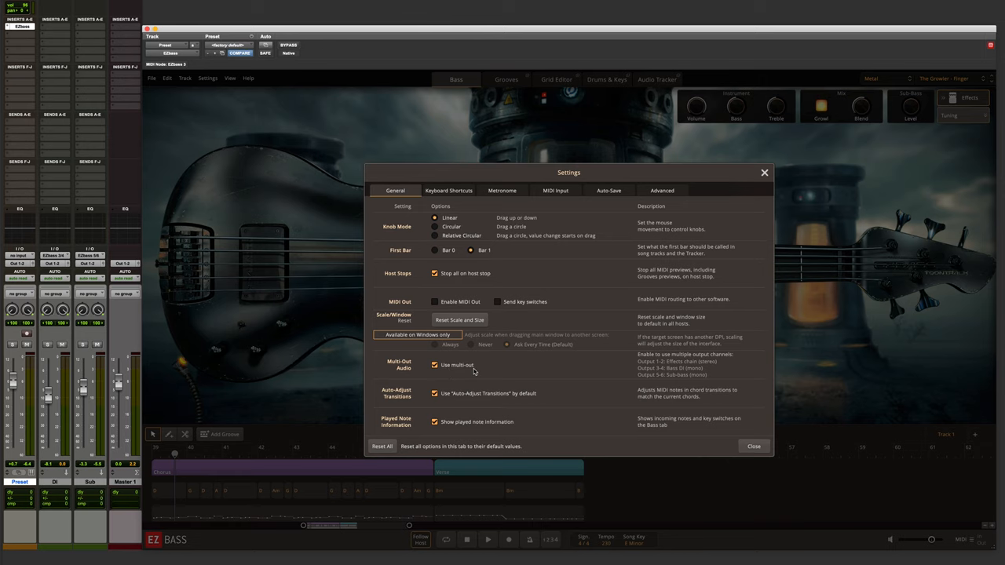
click(754, 446)
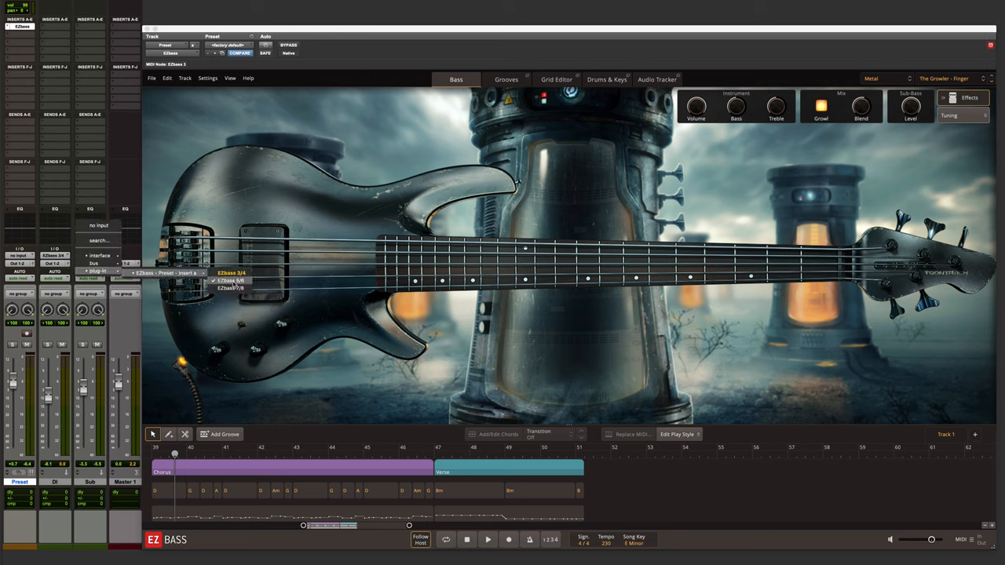
Route a host mixer channel to an EZbass output and start playback.
click(231, 274)
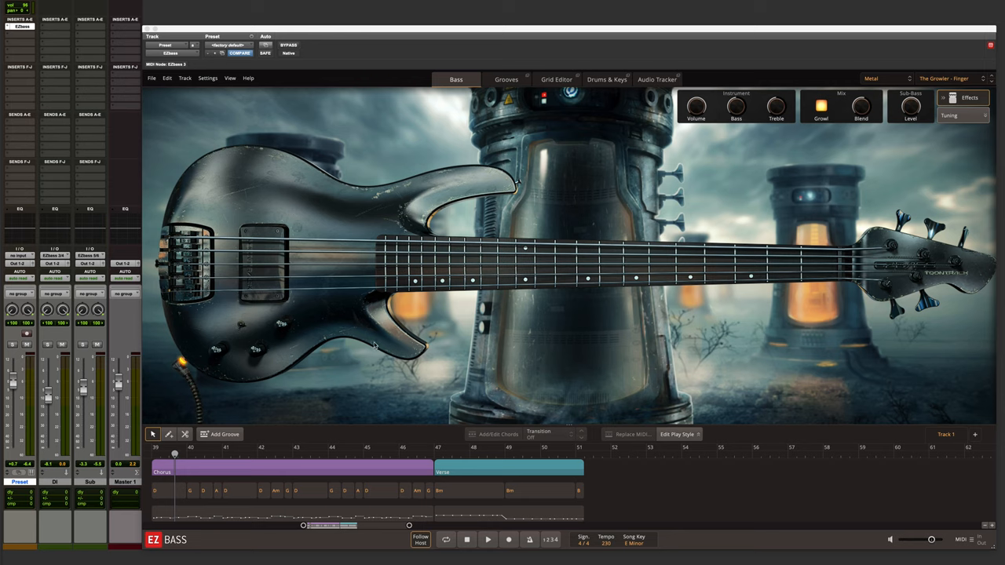
click(487, 540)
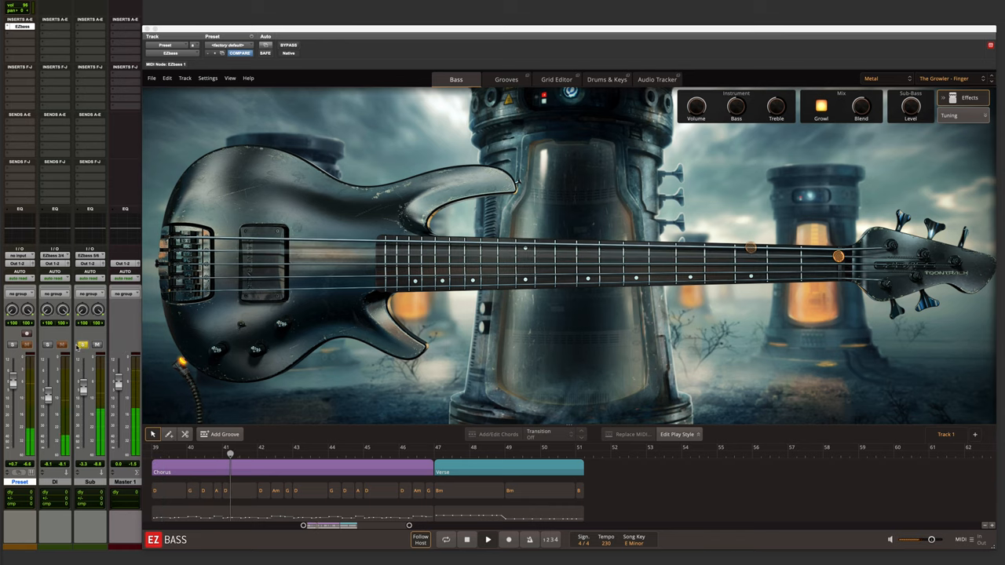